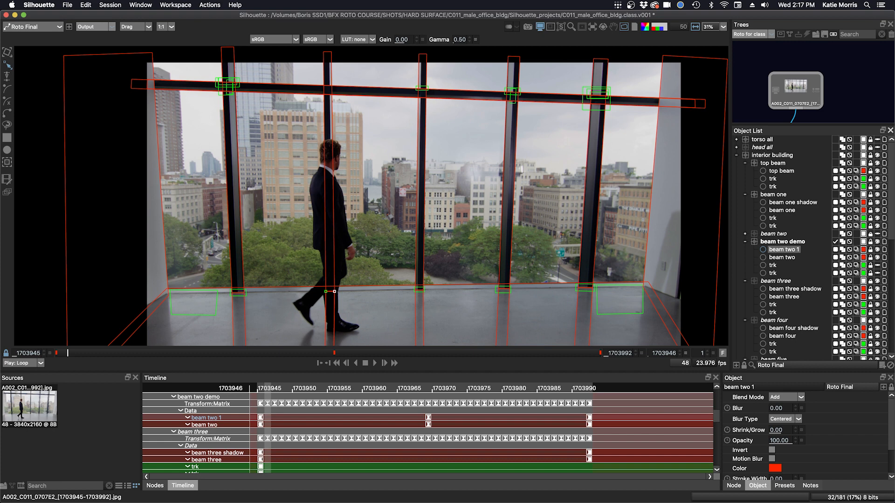
mouse_move(671, 150)
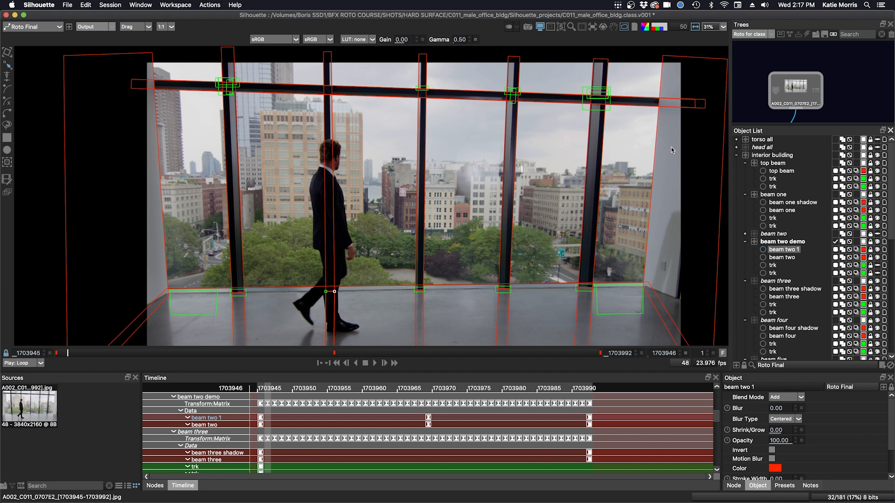
mouse_move(882, 169)
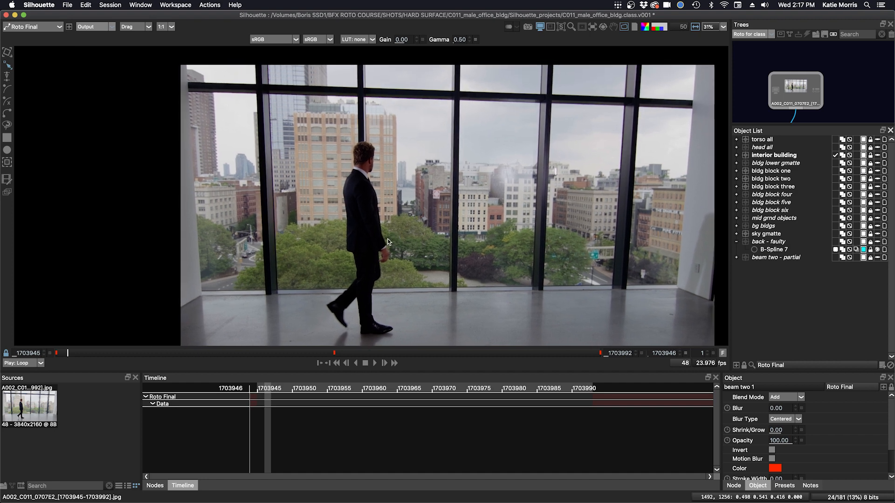
- Zoom the viewer to 48% and move the playhead to frame 1703973
scroll("up", 3)
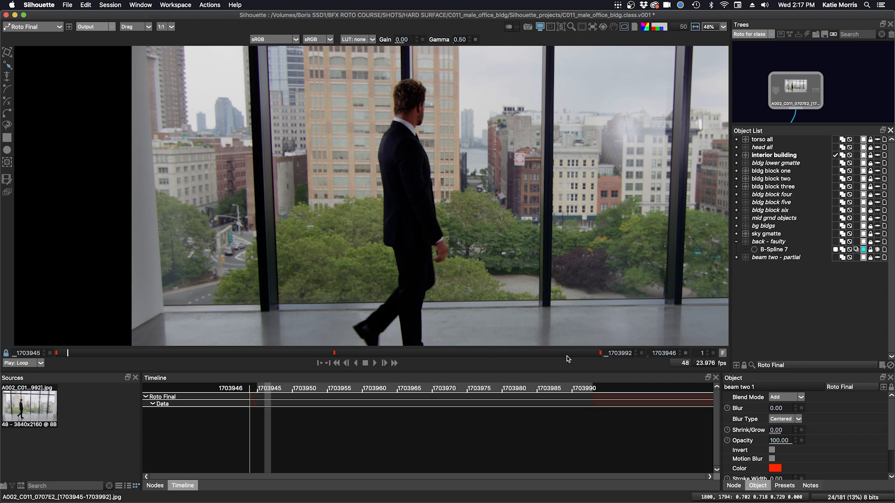
left_click(384, 363)
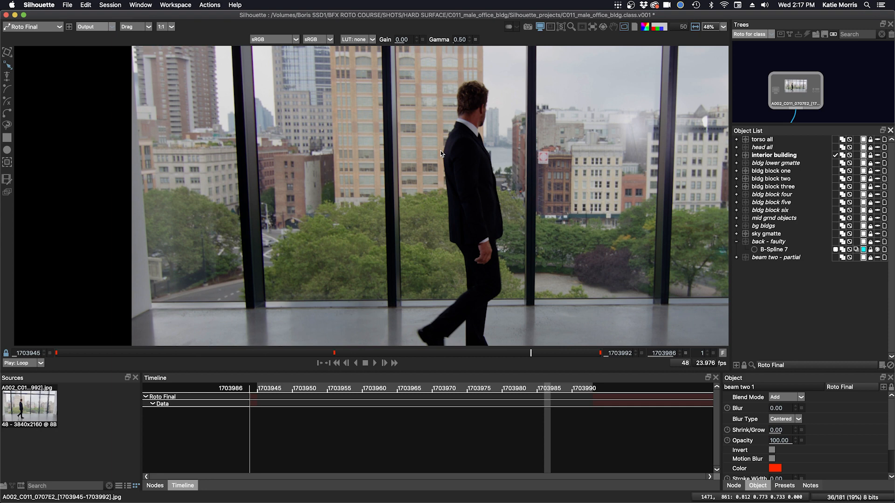
mouse_move(455, 183)
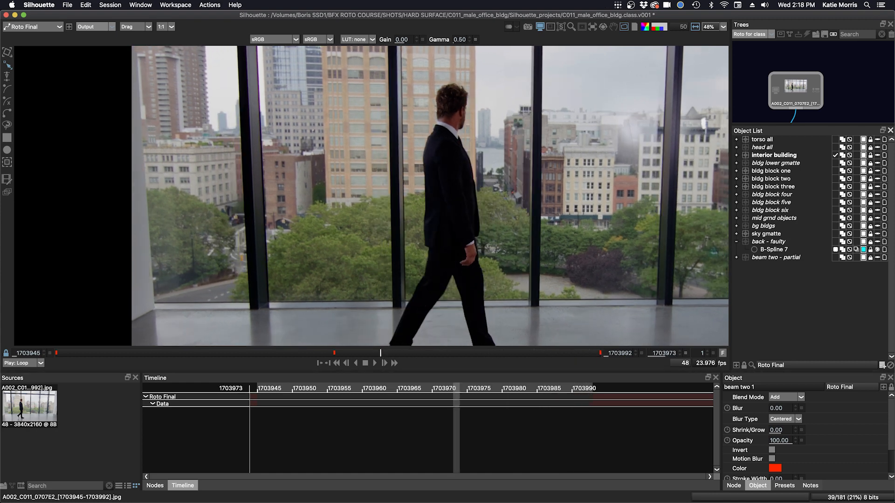
mouse_move(662, 312)
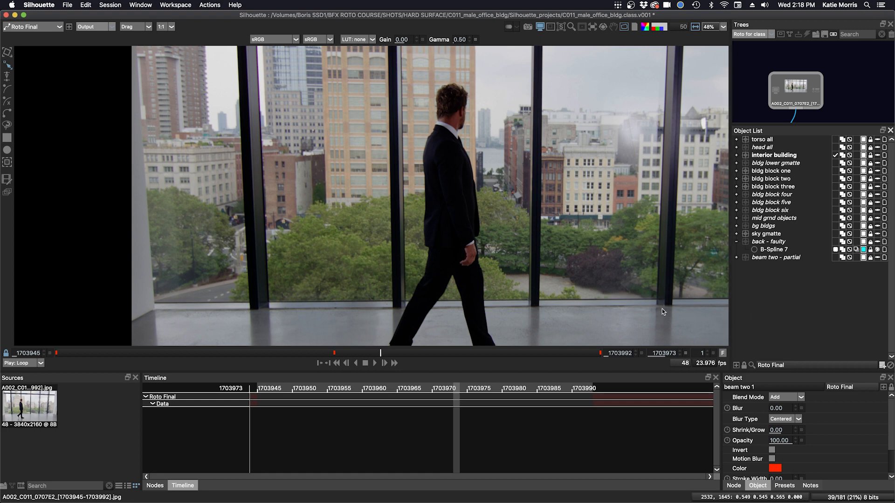
mouse_move(394, 328)
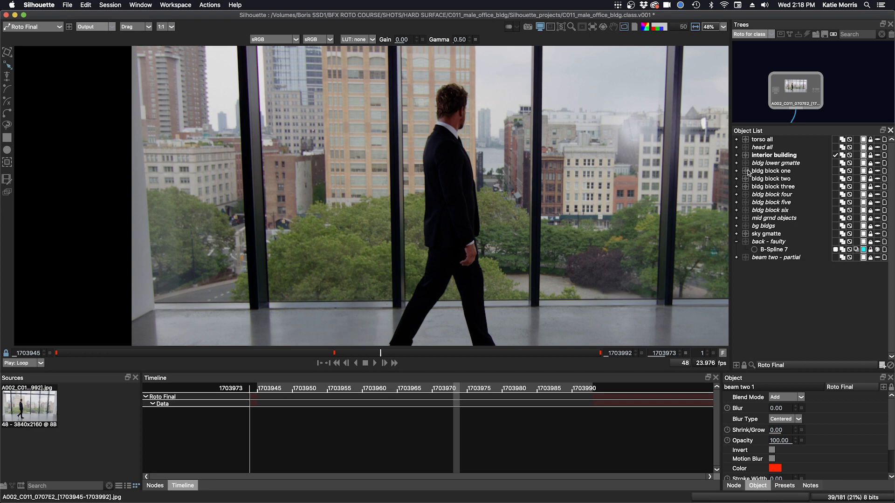
mouse_move(736, 142)
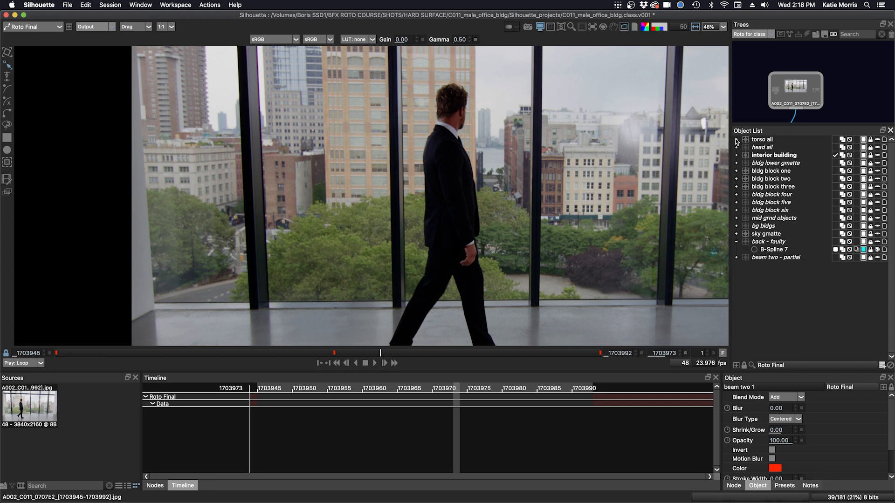
- Expand torso all, select torso tracked, and show its B-Spline body shapes in the viewer
left_click(737, 140)
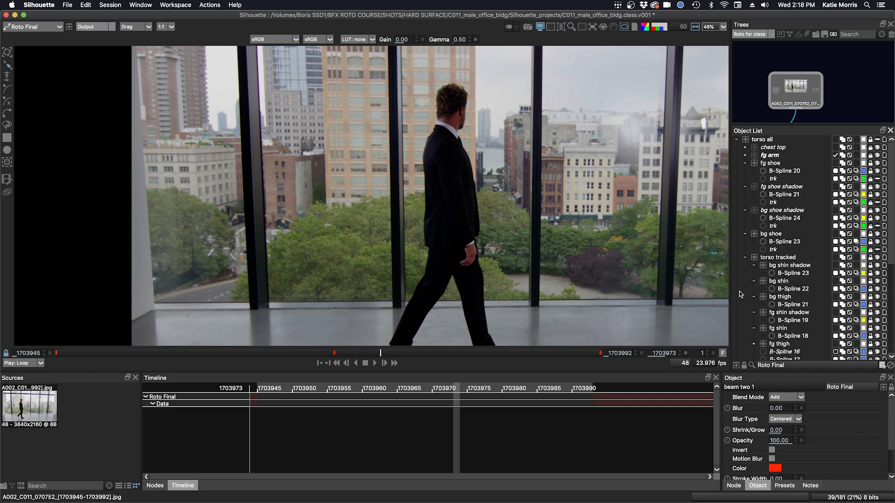
left_click(777, 257)
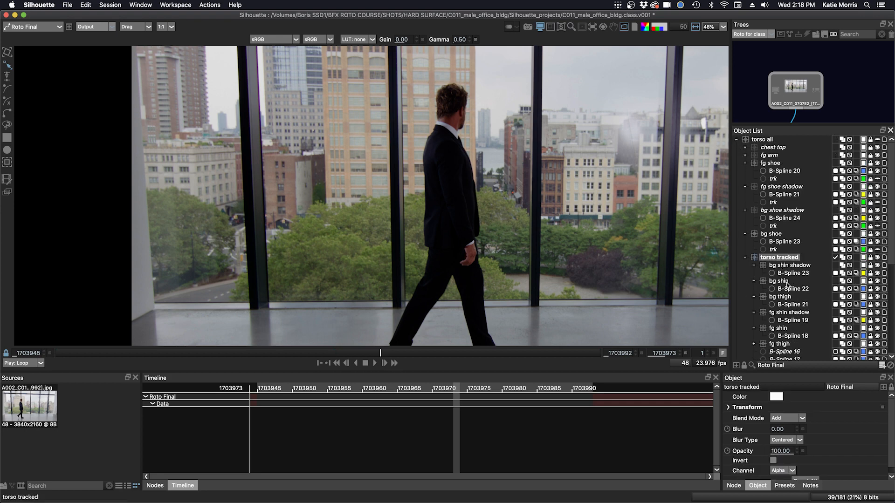
scroll("down", 3)
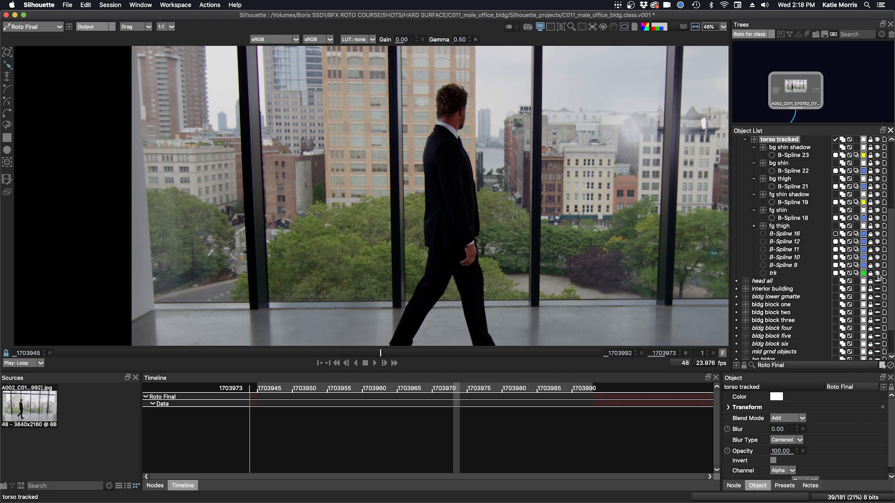
left_click(773, 273)
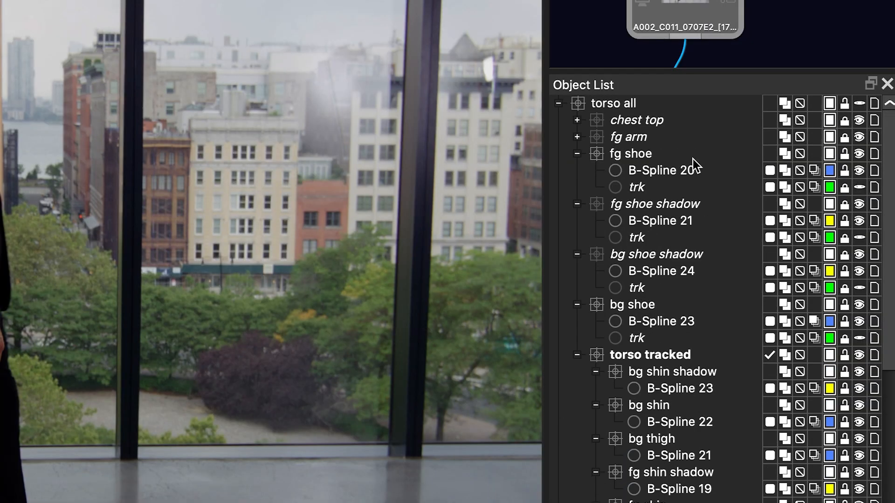
mouse_move(614, 109)
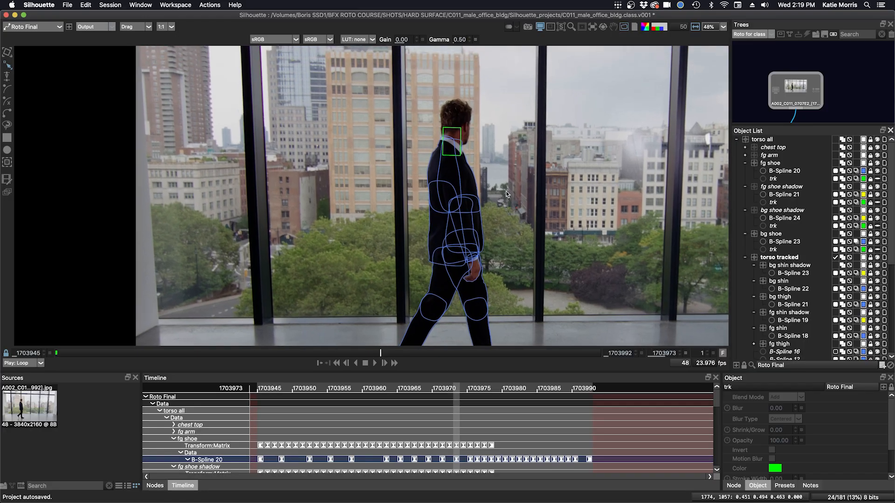
mouse_move(440, 122)
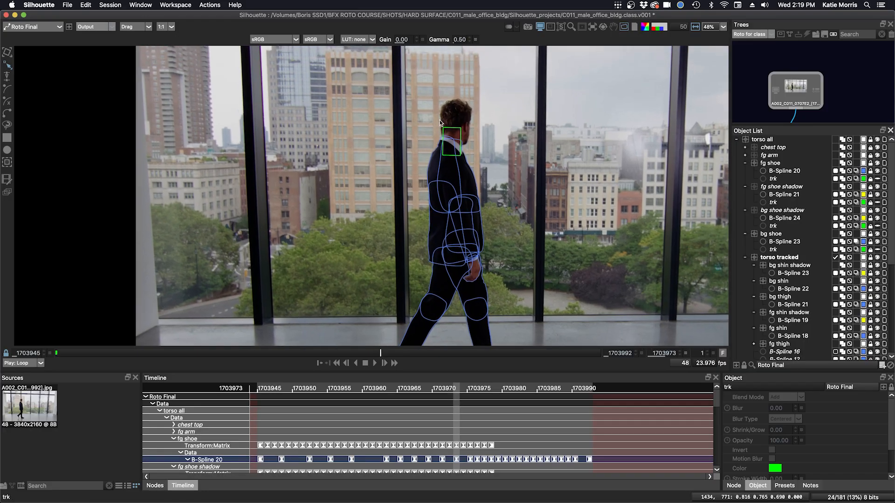
- View the Roto Final > torso all/torso tracked layer in the viewer
left_click(593, 27)
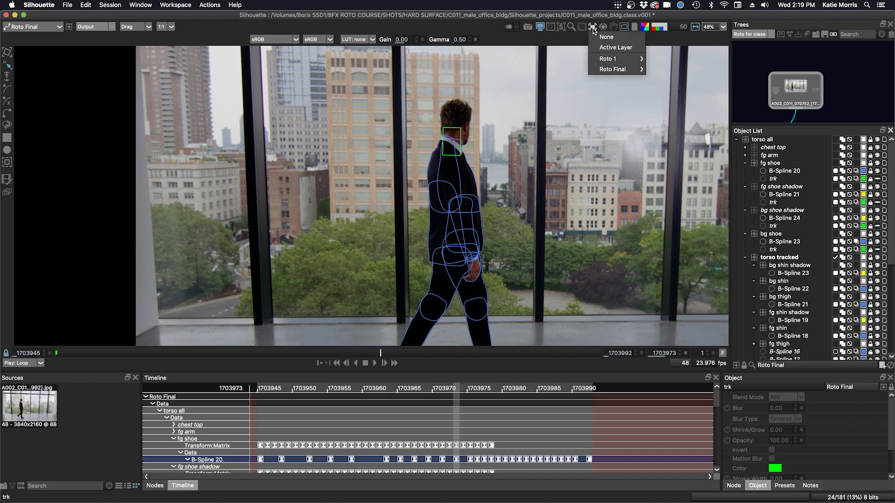
left_click(613, 69)
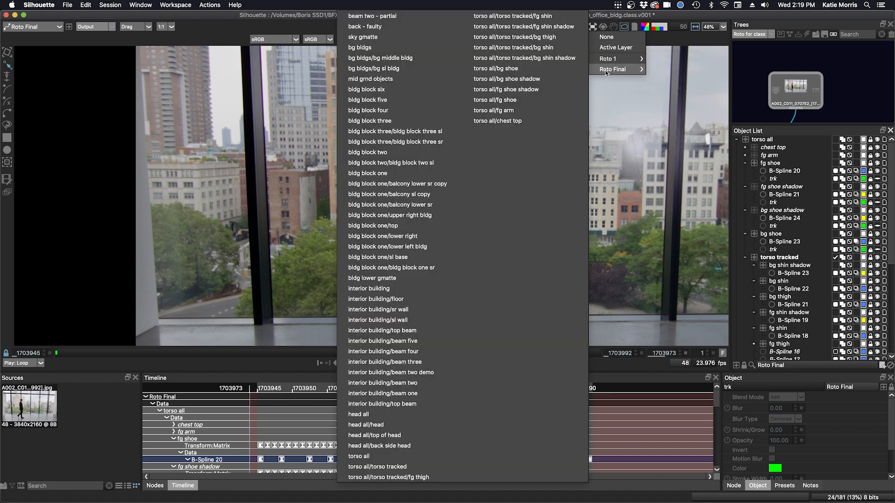
mouse_move(405, 467)
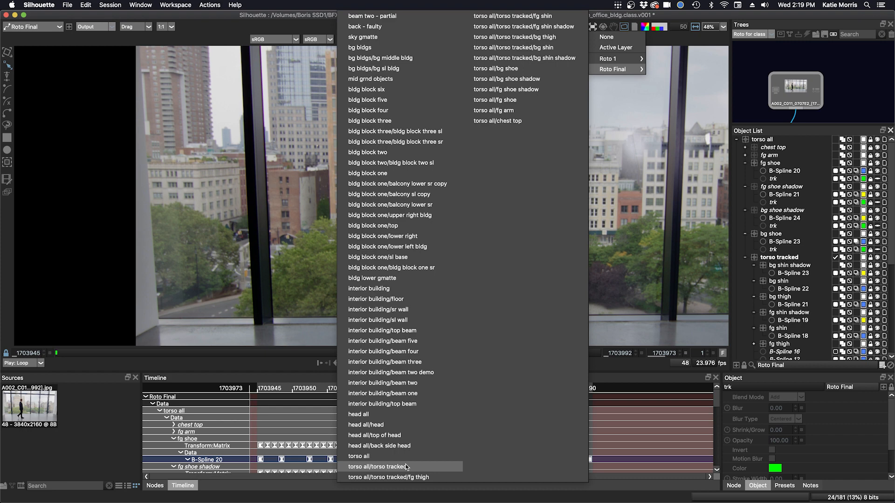
left_click(387, 467)
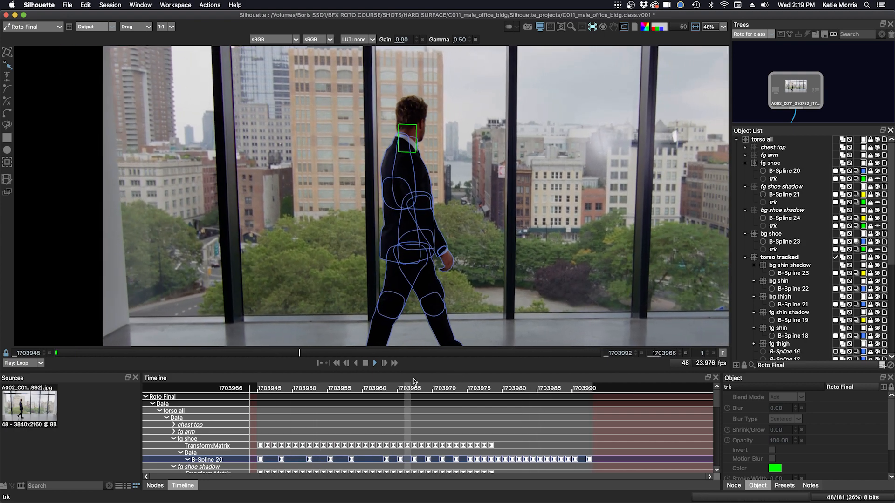
- Enlarge the timeline and scroll the Object List to show the fg/bg shoe, shin and thigh splines
left_click(375, 363)
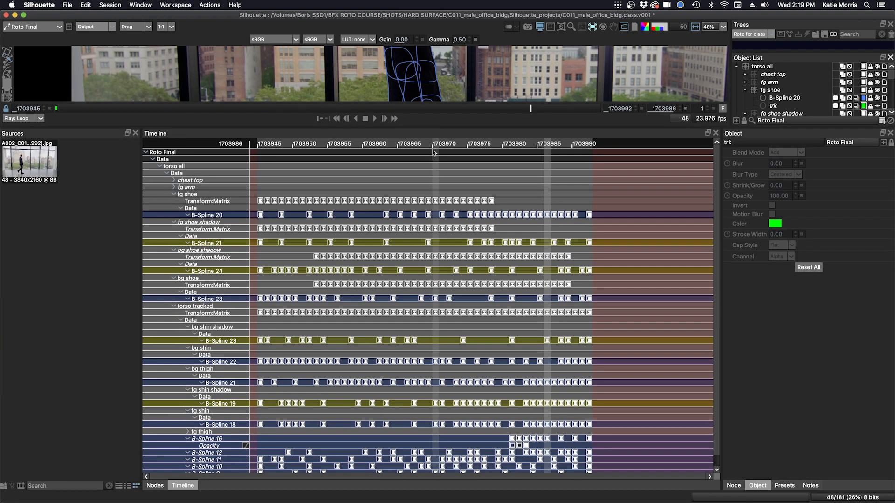
scroll("down", 3)
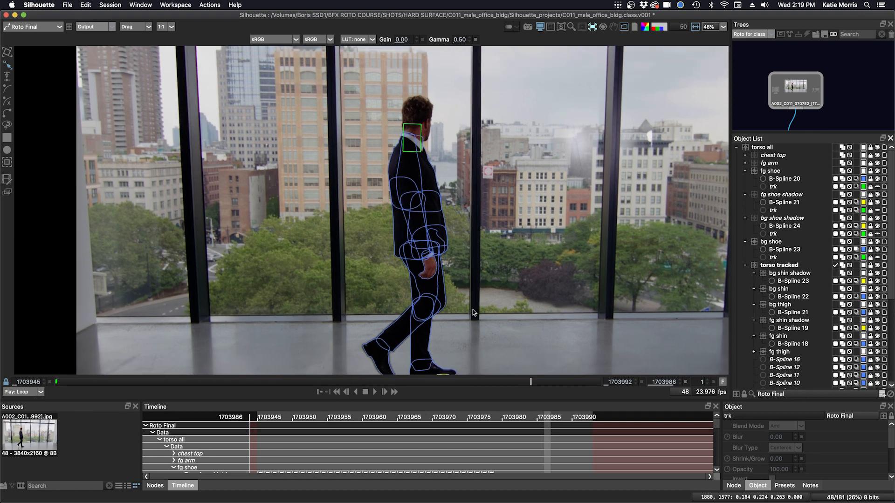
mouse_move(809, 333)
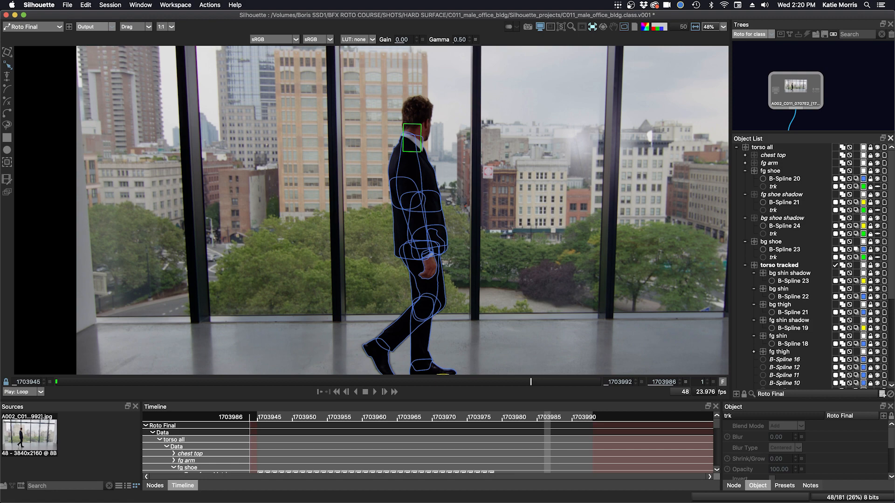
mouse_move(492, 209)
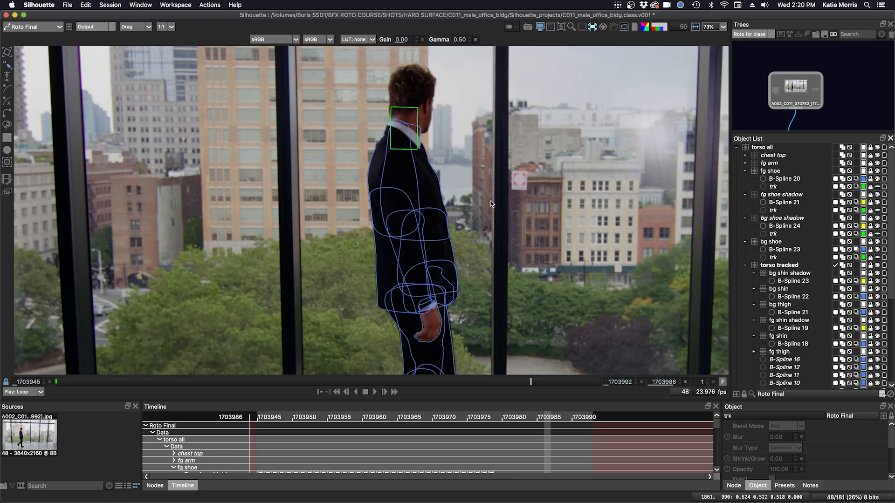
- Collapse torso all, expand head all, and step to frame 1703952
left_click(738, 147)
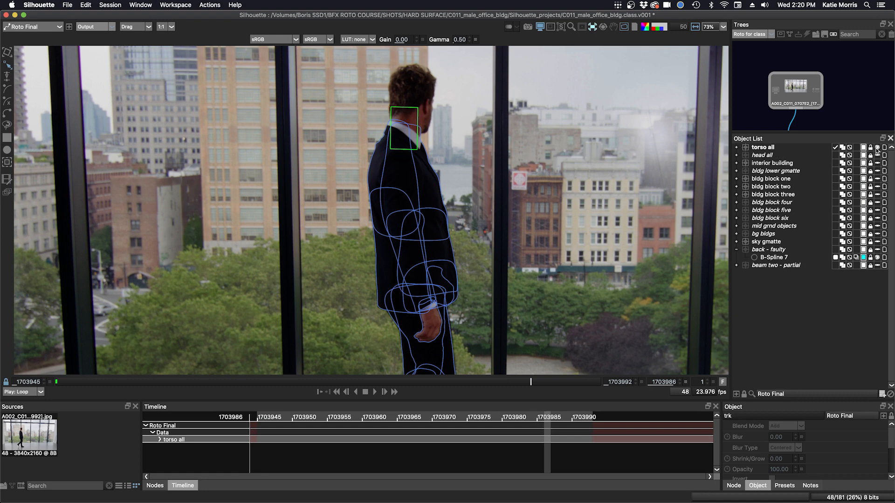
left_click(763, 155)
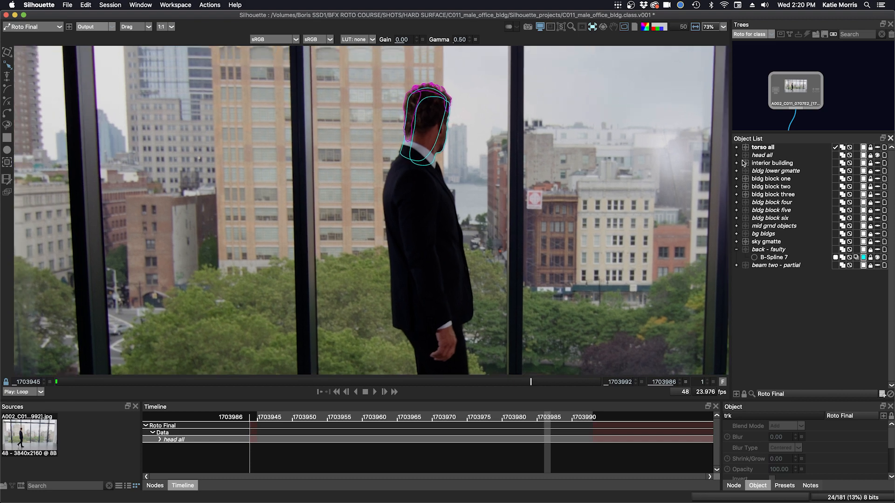
left_click(745, 155)
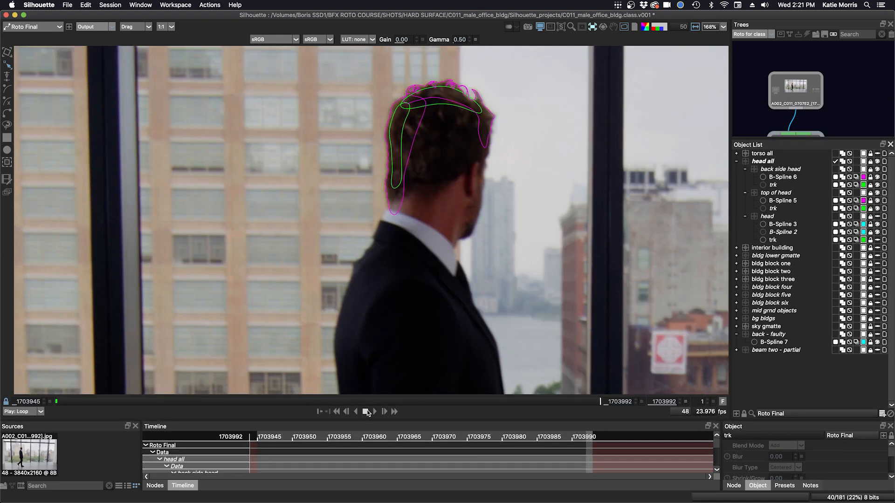
left_click(364, 411)
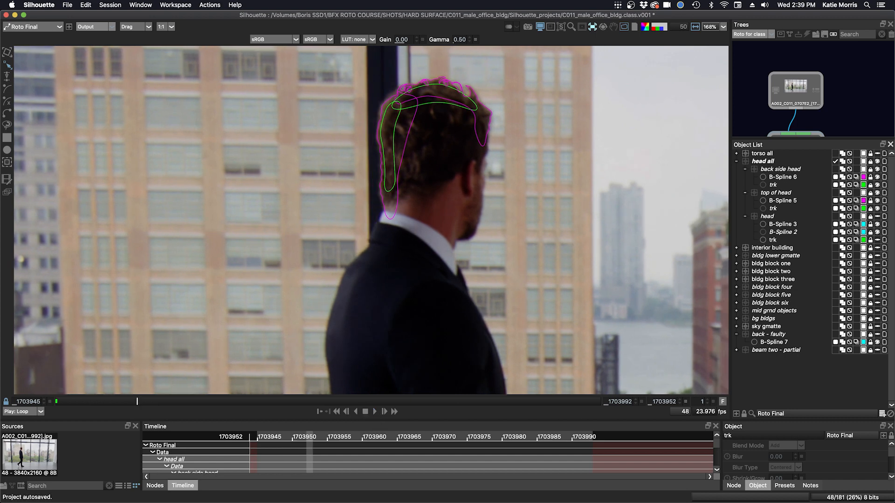
mouse_move(645, 275)
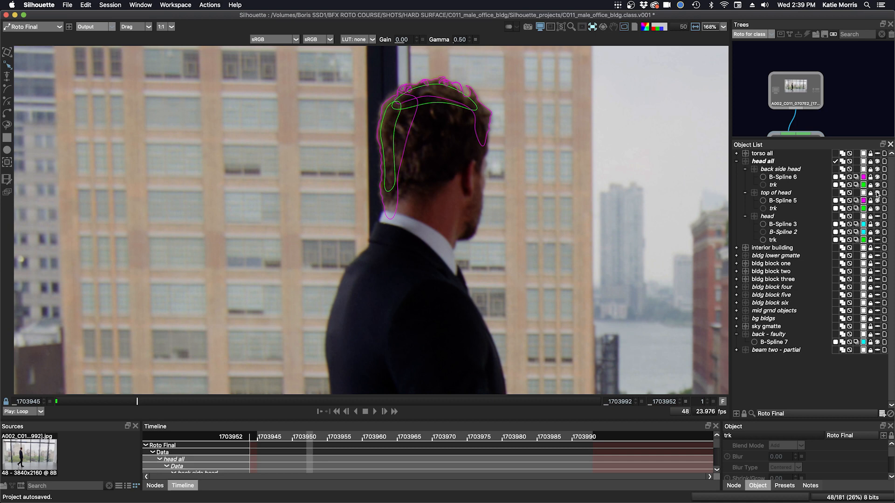
- Deselect the back side head shape and display splines from all Roto Final layers
left_click(870, 223)
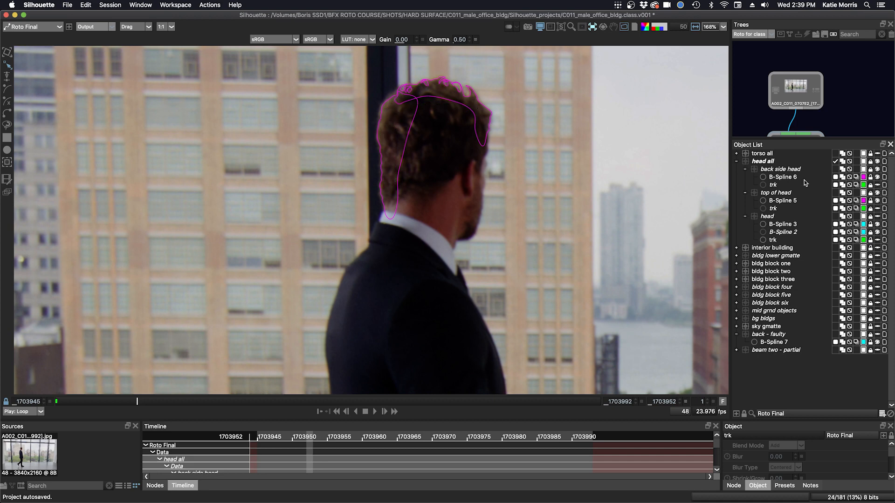
left_click(593, 27)
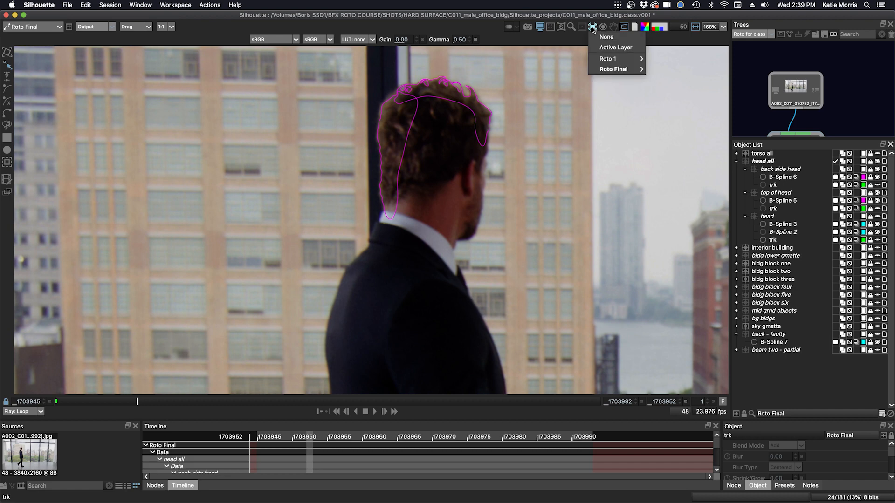
left_click(606, 36)
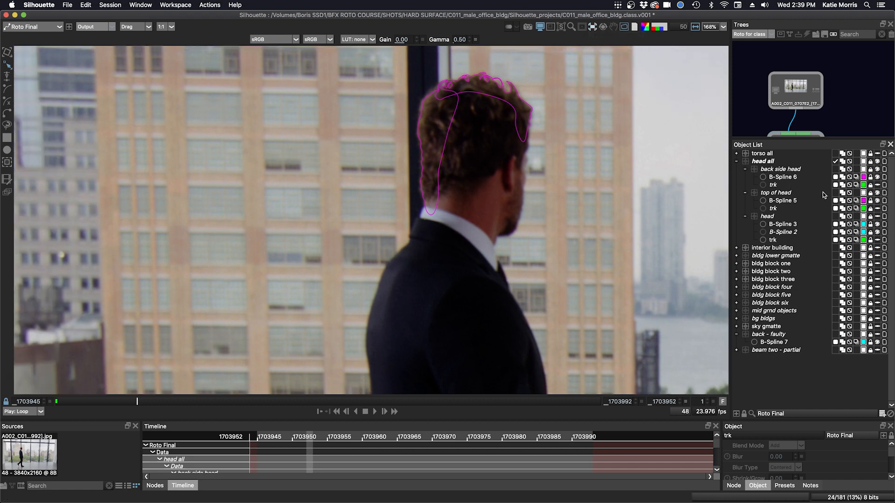
mouse_move(879, 219)
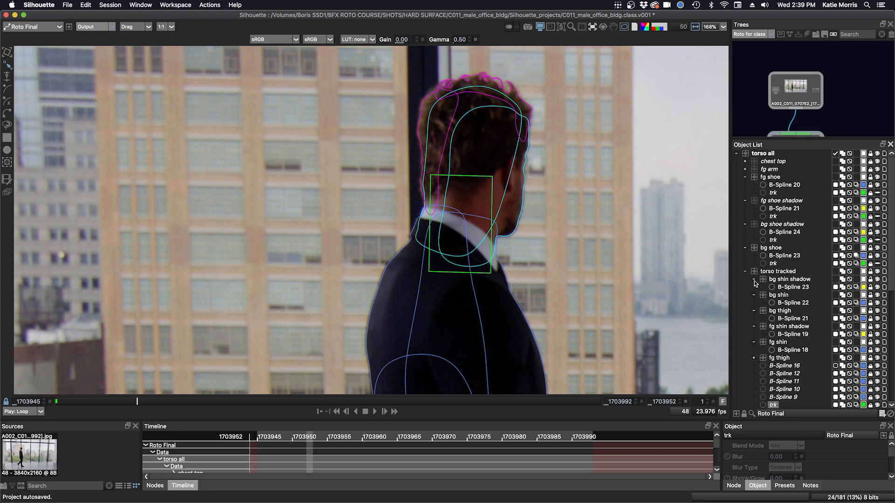
- Zoom out to fit and step back to frame 1703948 to check the bg shoe splines
scroll("down", 3)
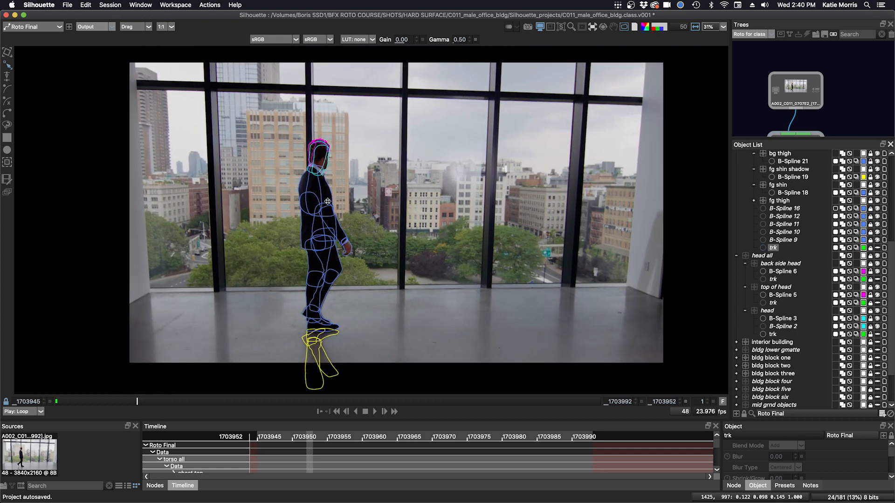
mouse_move(381, 399)
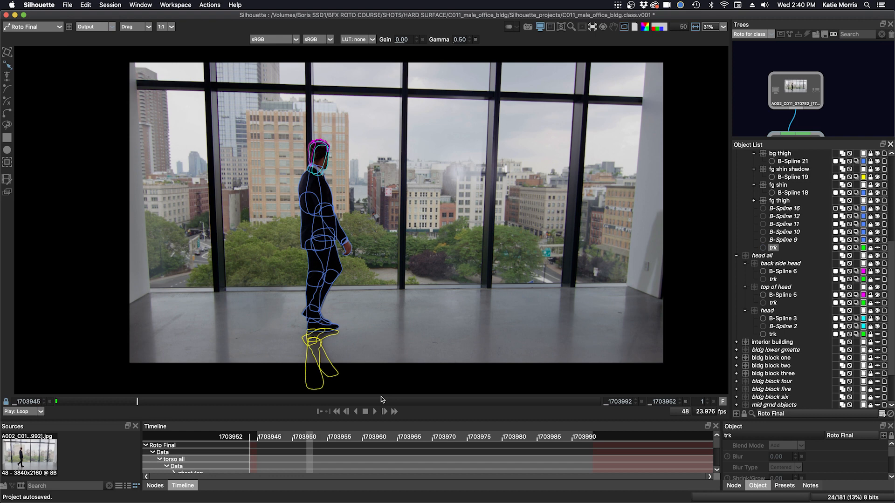
left_click(384, 411)
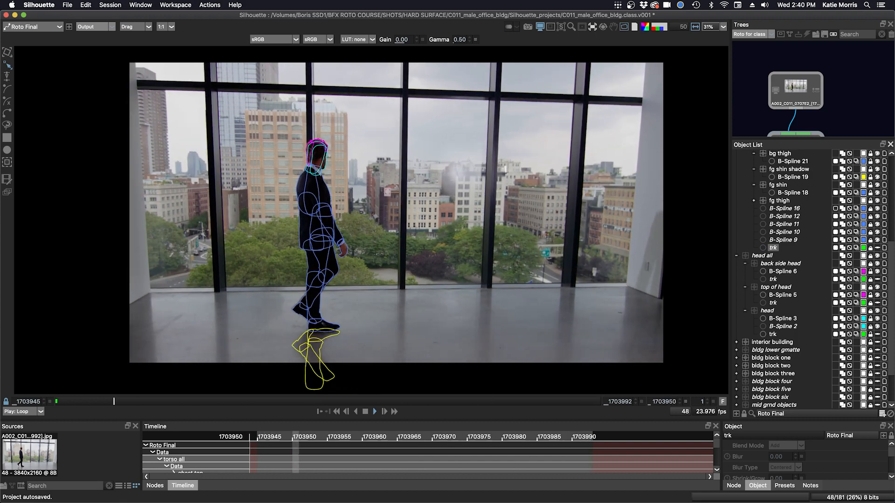
left_click(485, 401)
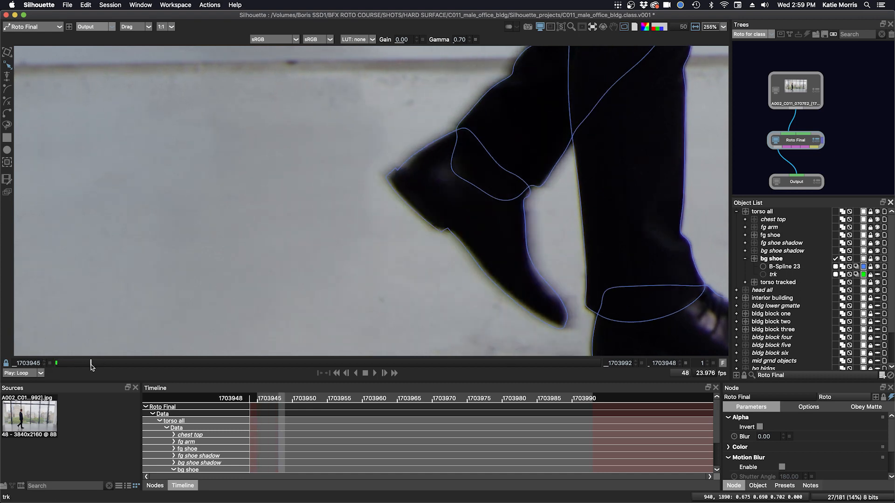
- Jump to first frame 1703945 and turn the spline overlay back on
left_click(335, 373)
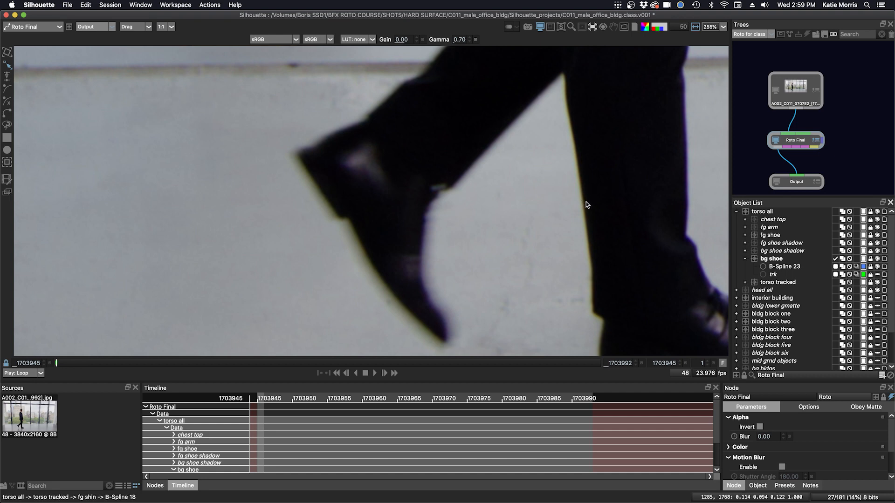
mouse_move(615, 64)
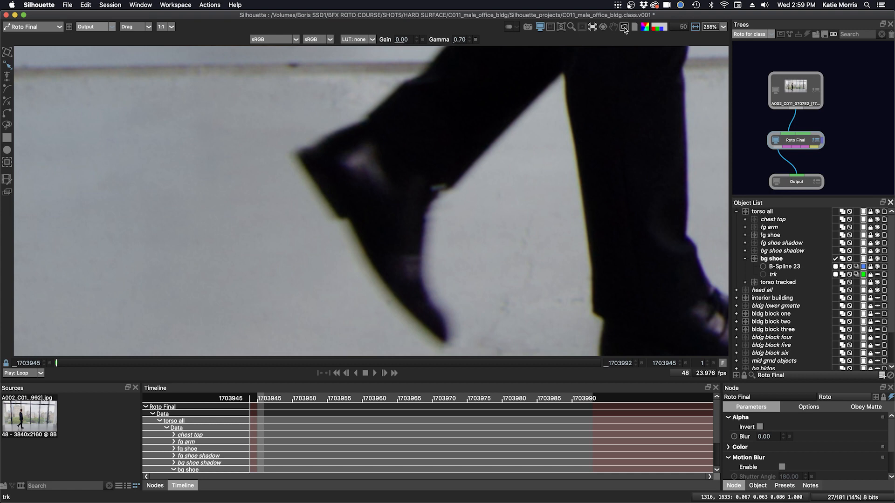
left_click(622, 27)
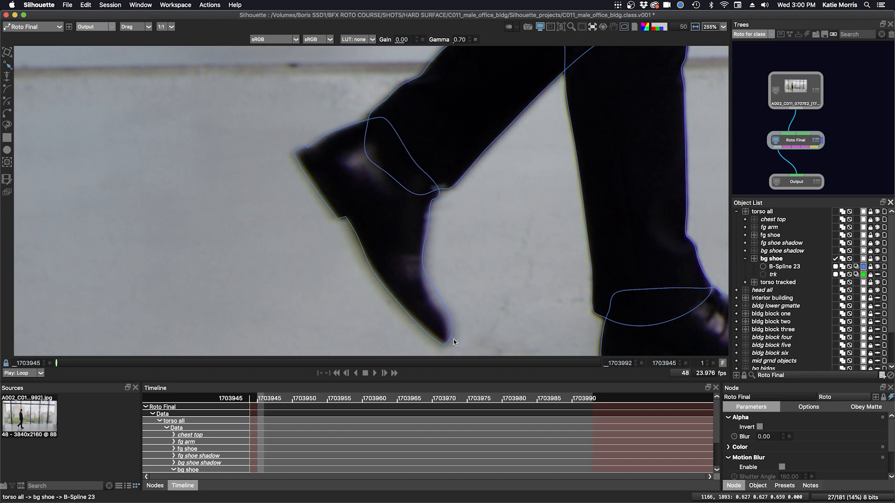
mouse_move(466, 346)
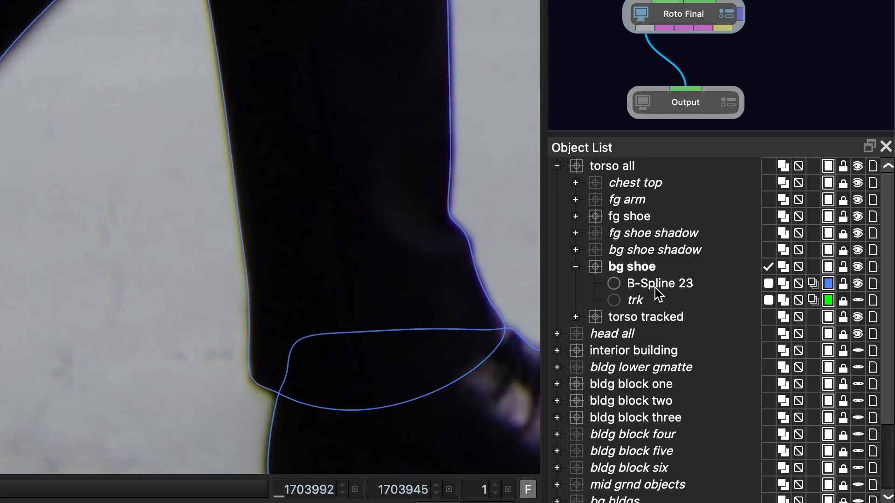
mouse_move(748, 283)
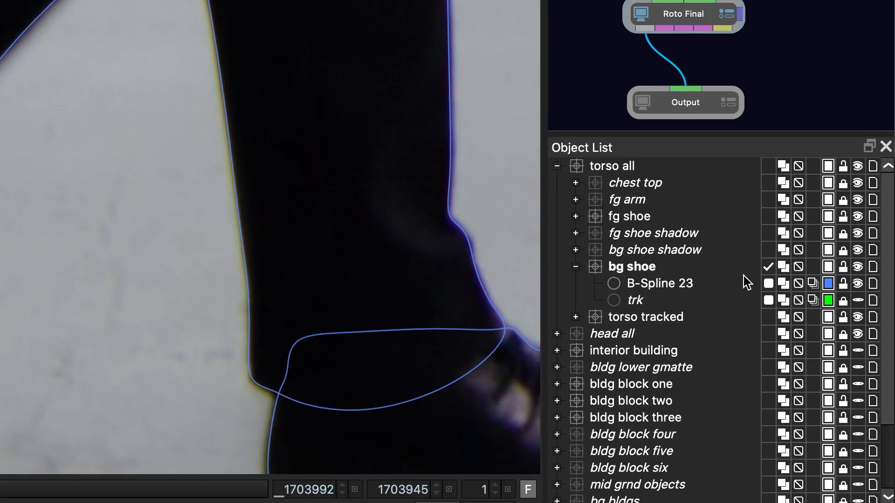
- Select bg shoe's B-Spline 23 and show the Roto Final node's Motion Blur parameters
left_click(659, 284)
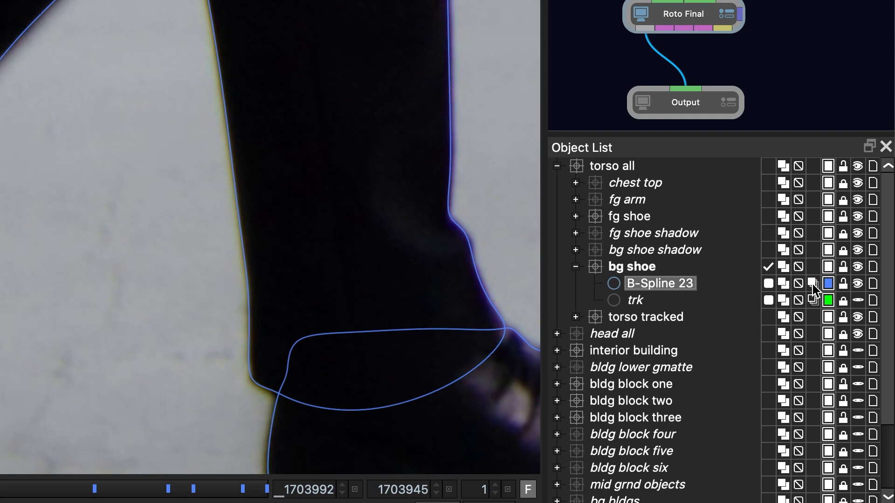
mouse_move(816, 294)
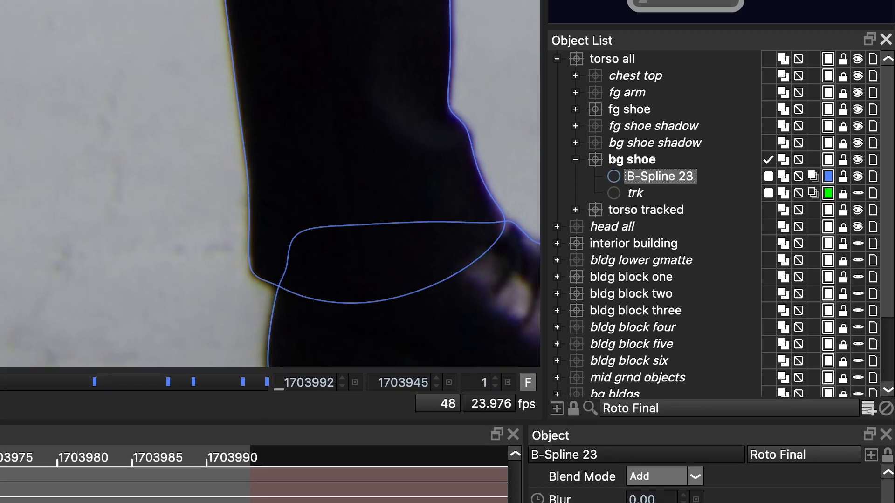
left_click(547, 464)
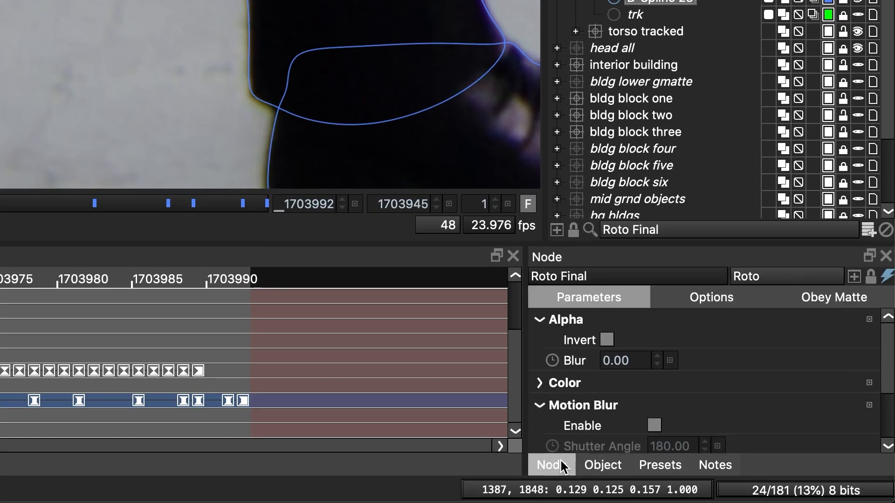
left_click(654, 425)
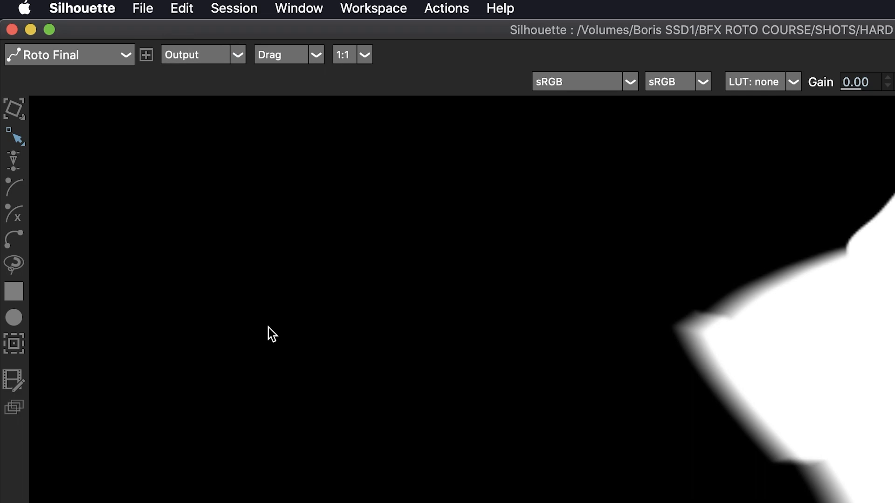
mouse_move(208, 232)
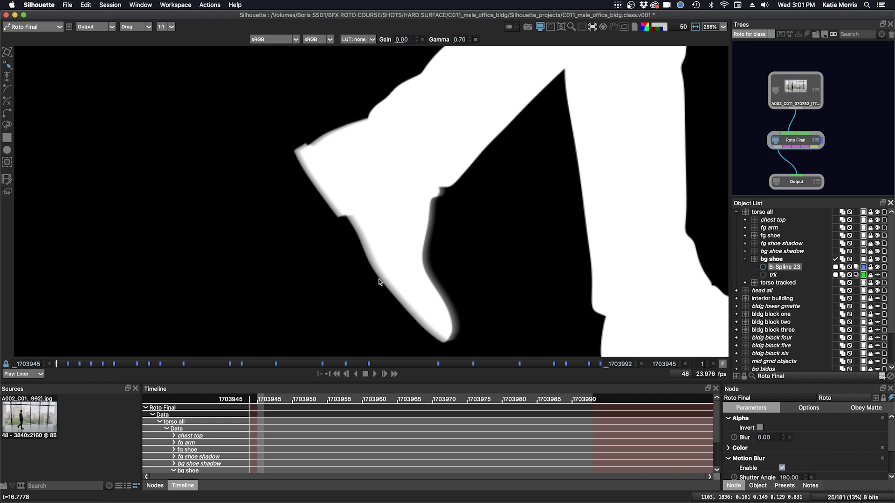
mouse_move(414, 278)
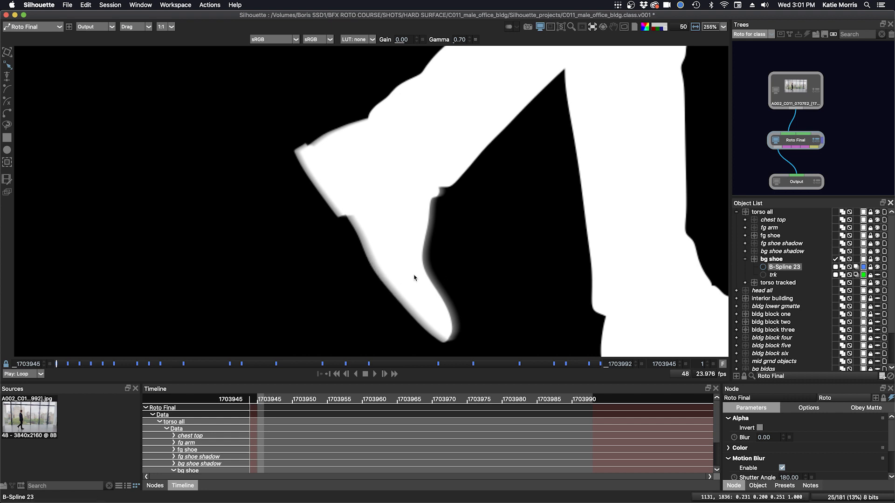
mouse_move(425, 264)
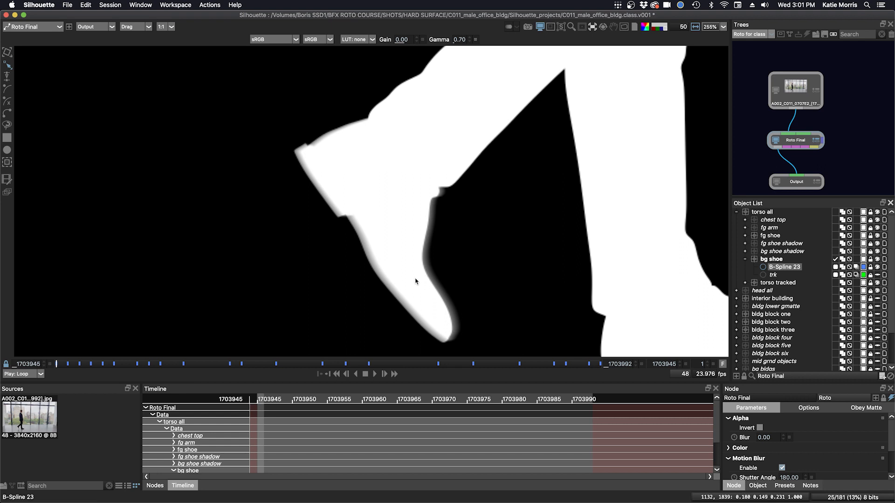
mouse_move(335, 278)
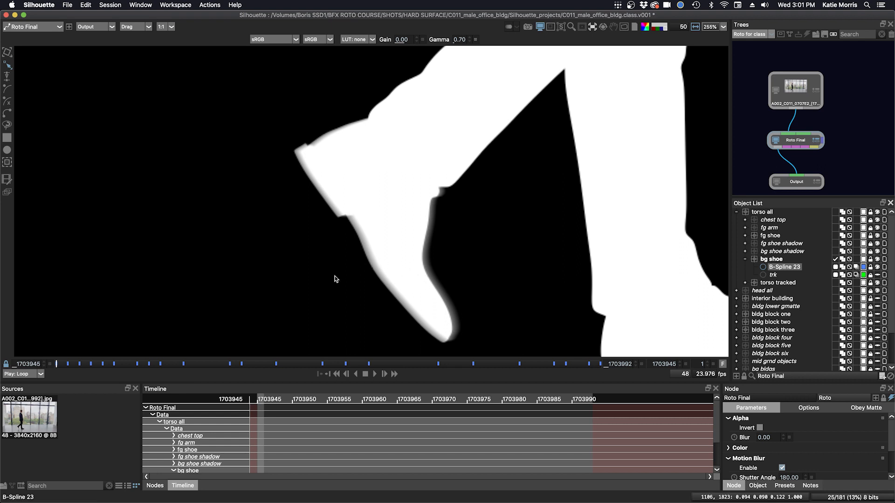
mouse_move(124, 490)
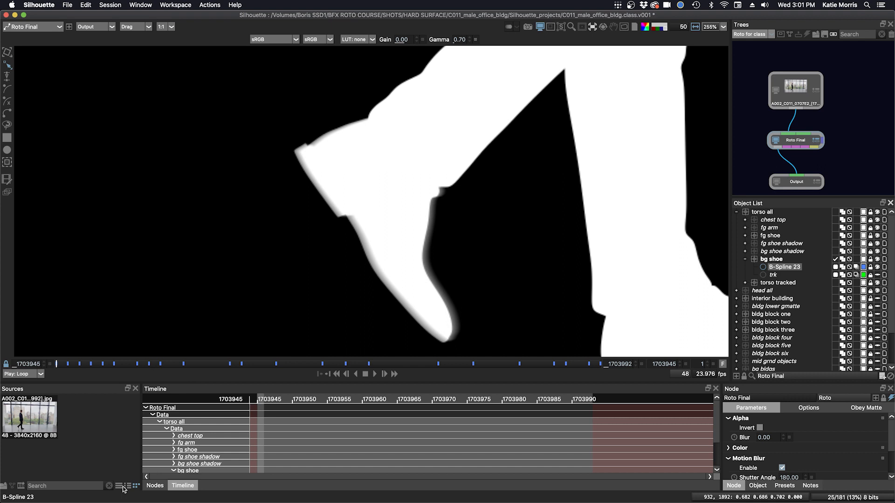
- In Sources list view, change the session start frame from 1703945 to 1703944
left_click(128, 485)
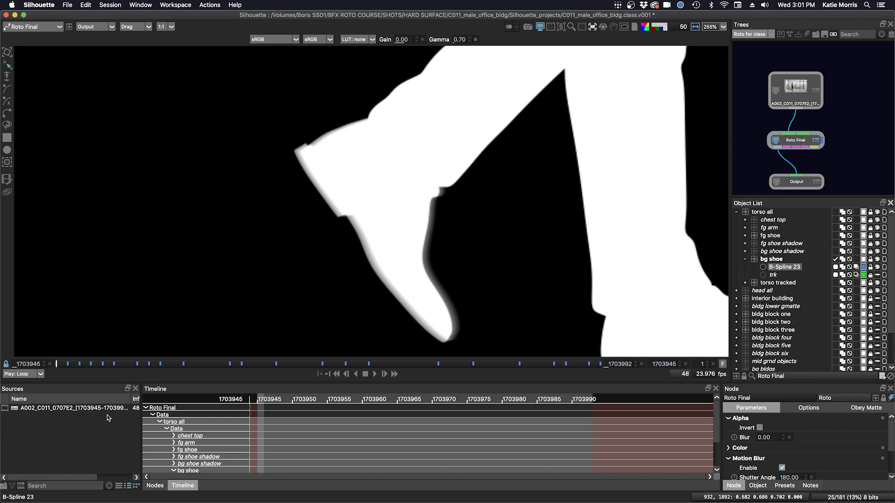
mouse_move(79, 413)
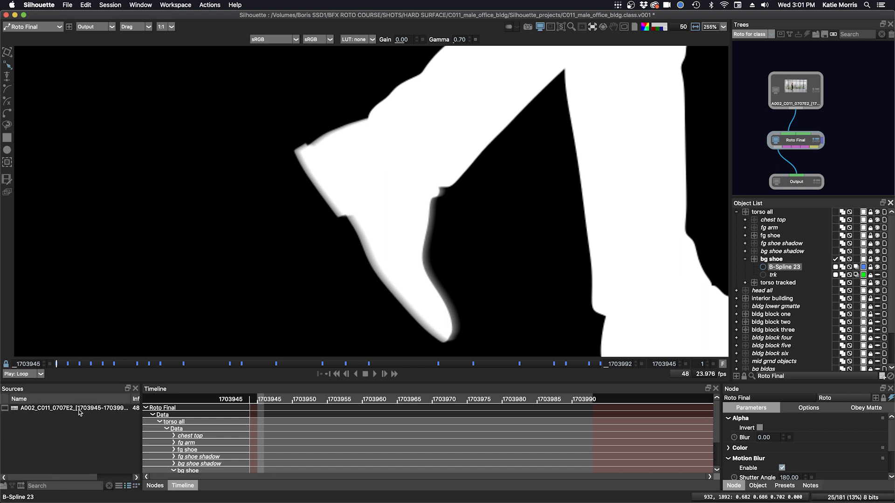
mouse_move(93, 414)
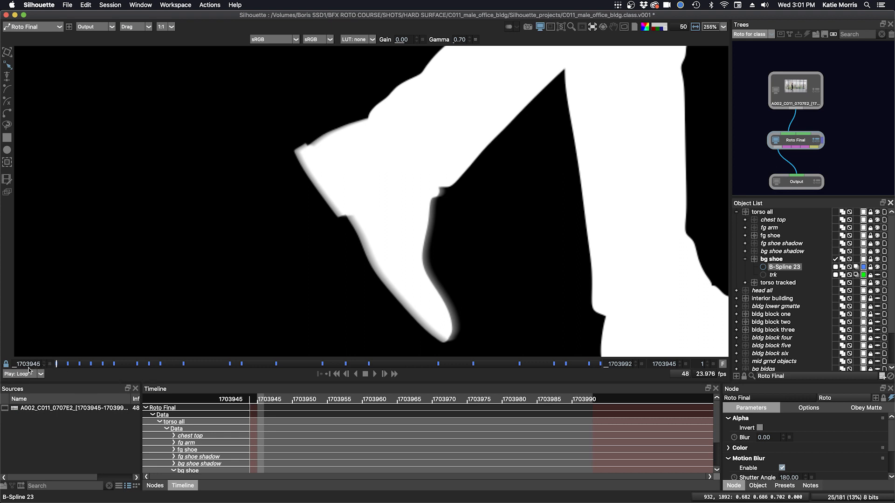
mouse_move(28, 364)
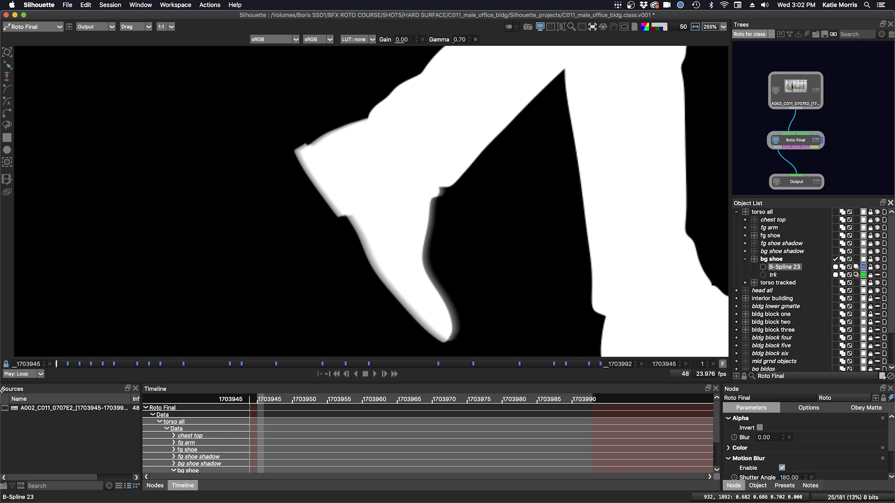
mouse_move(77, 411)
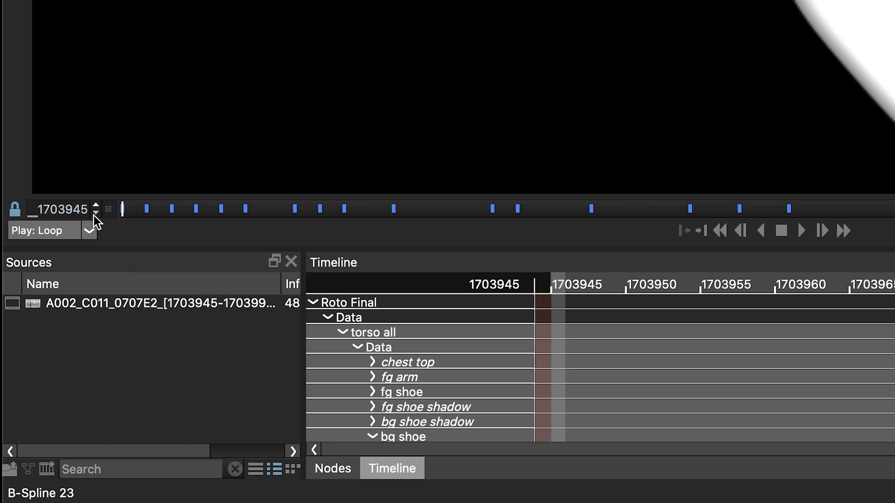
left_click(96, 213)
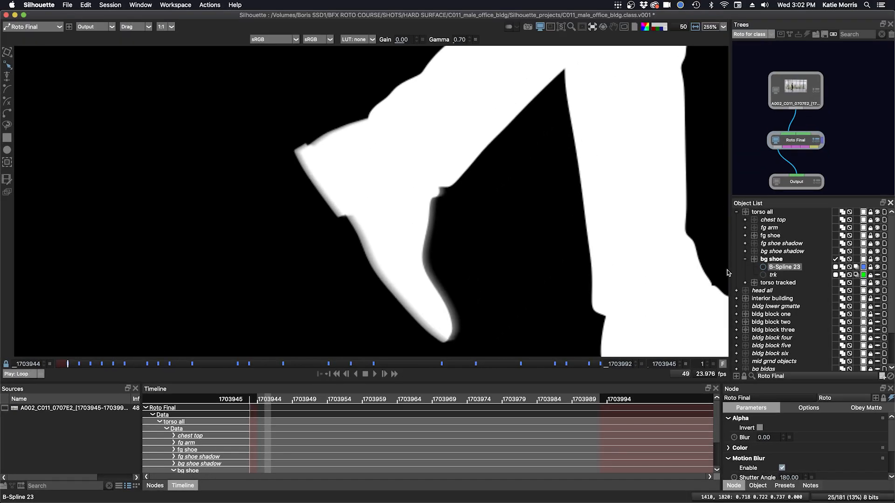
- Select bg shoe and view the image with its spline overlay on head frame 1703944
left_click(771, 258)
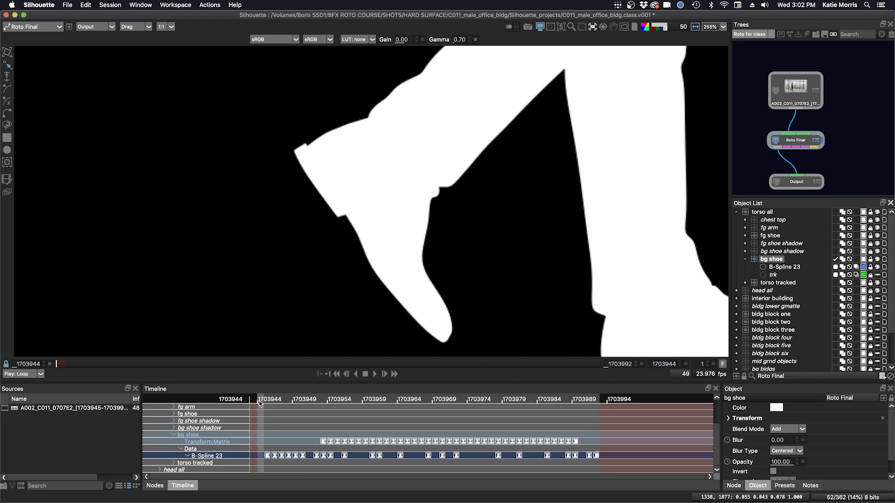
mouse_move(461, 248)
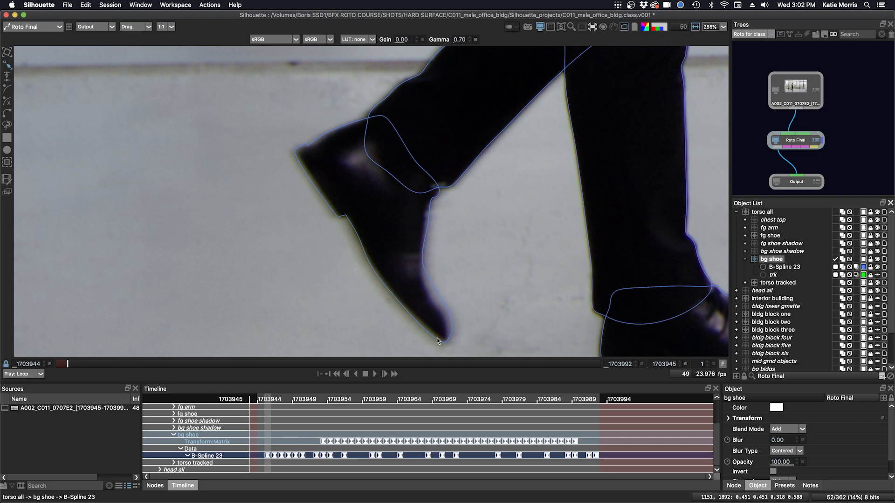
left_click(375, 374)
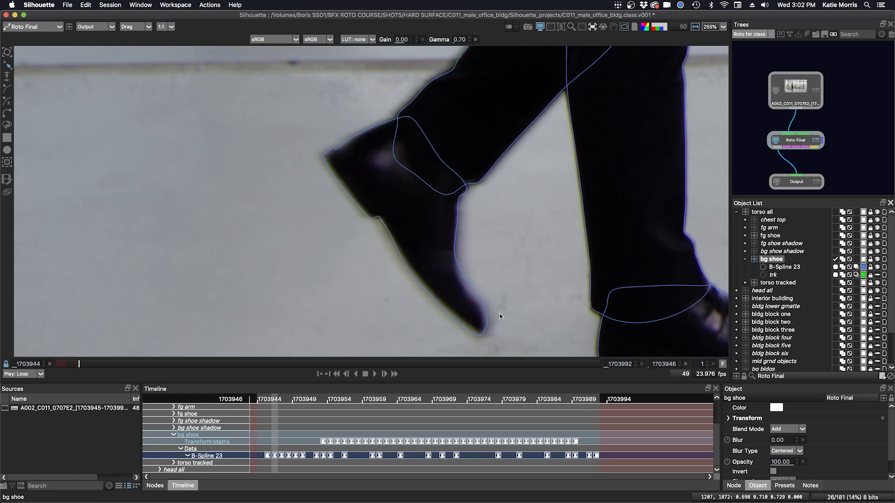
left_click(384, 374)
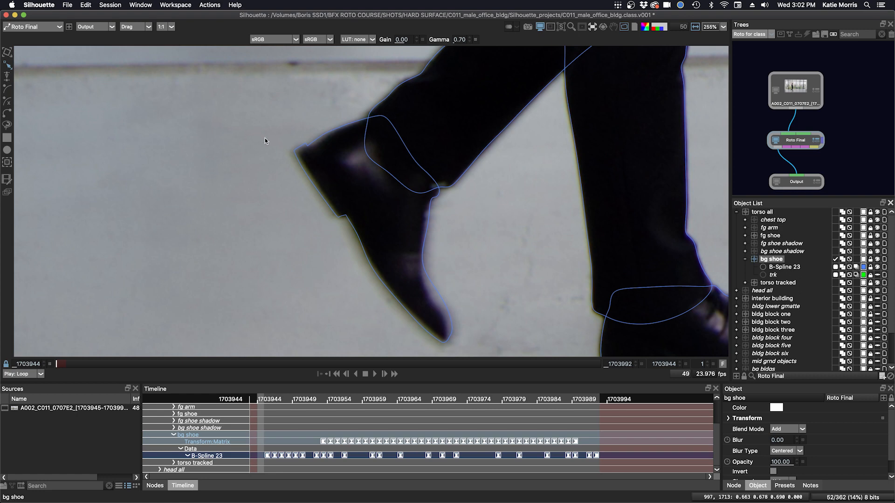
left_click(783, 267)
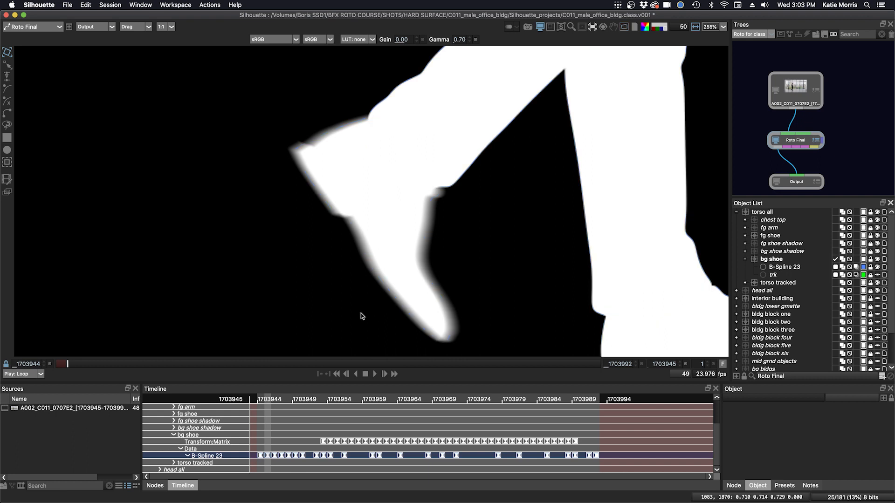
- Key B-Spline 23 on frame 1703944 and check the blurred alpha matte
left_click(346, 373)
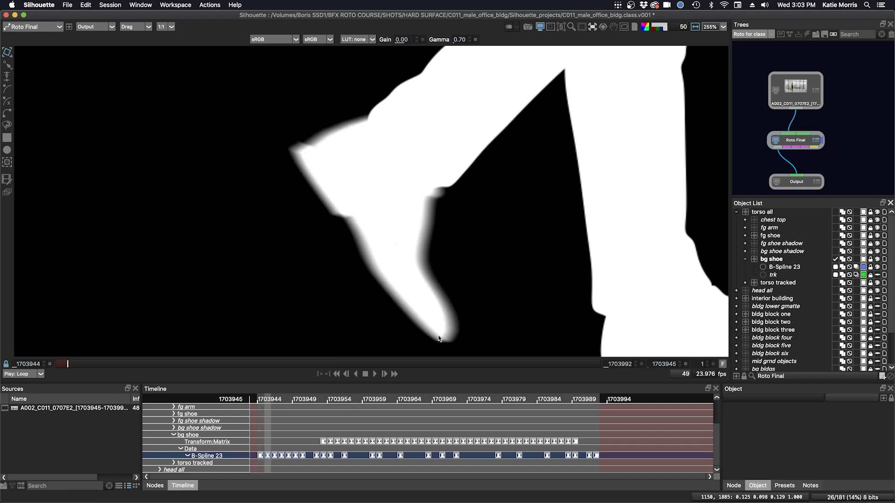
mouse_move(40, 369)
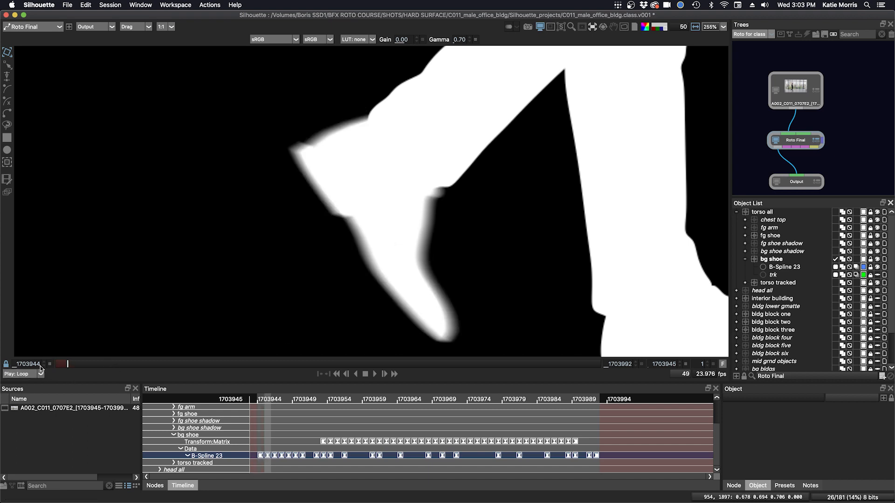
- Set the session start back to 1703945 and go to that first frame
left_click(345, 373)
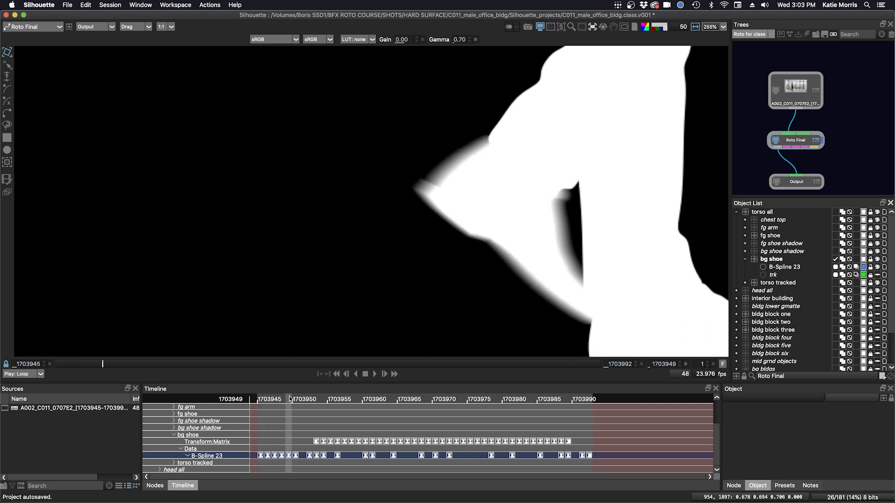
left_click(258, 400)
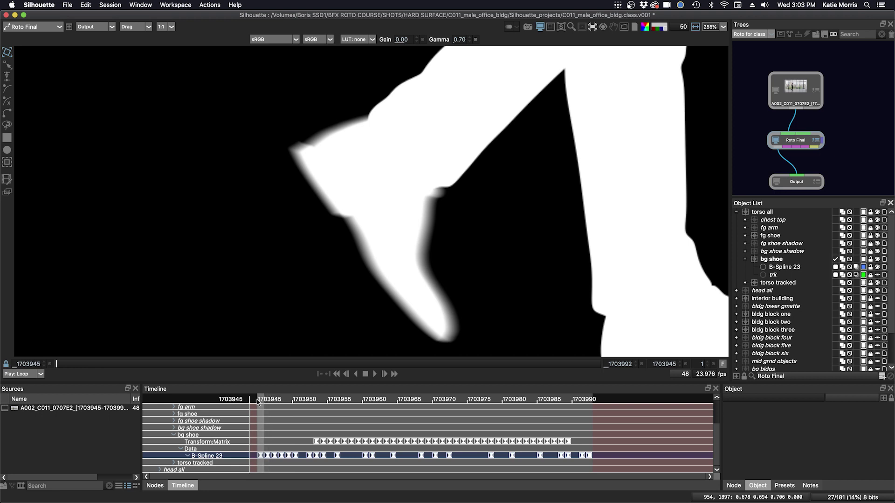